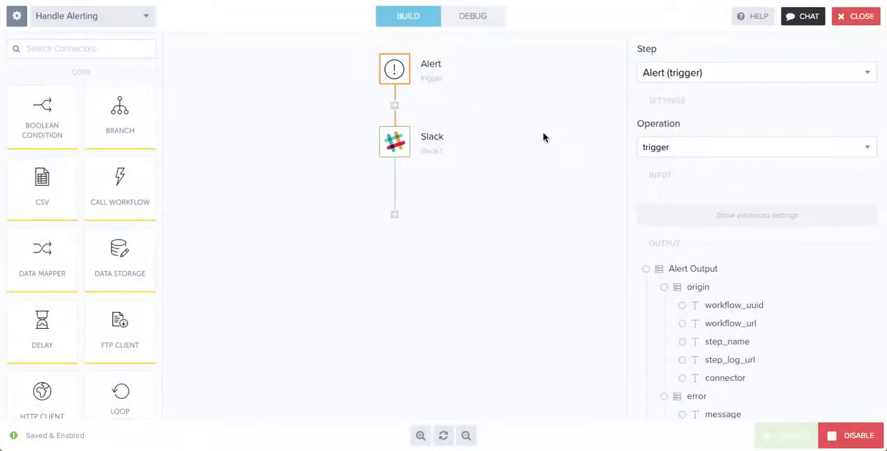
mouse_move(524, 125)
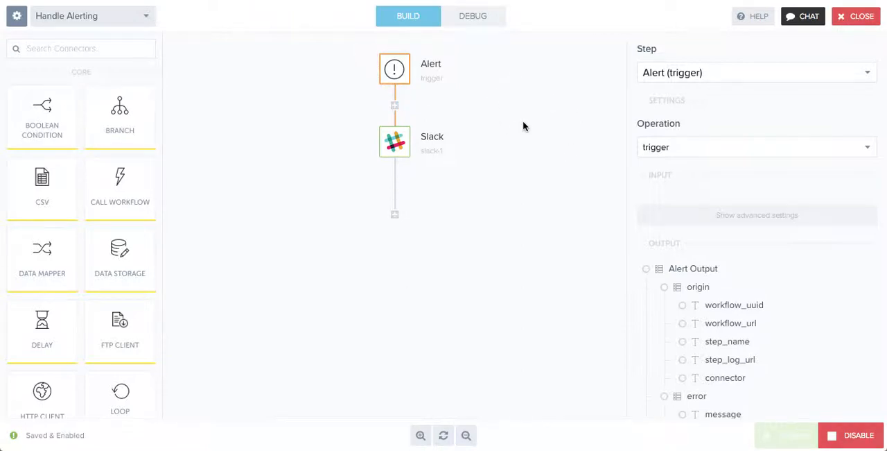
mouse_move(538, 164)
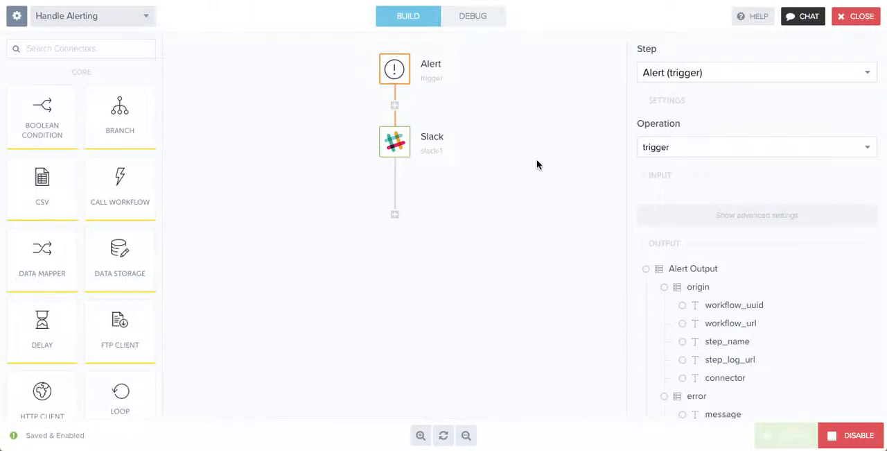
mouse_move(747, 279)
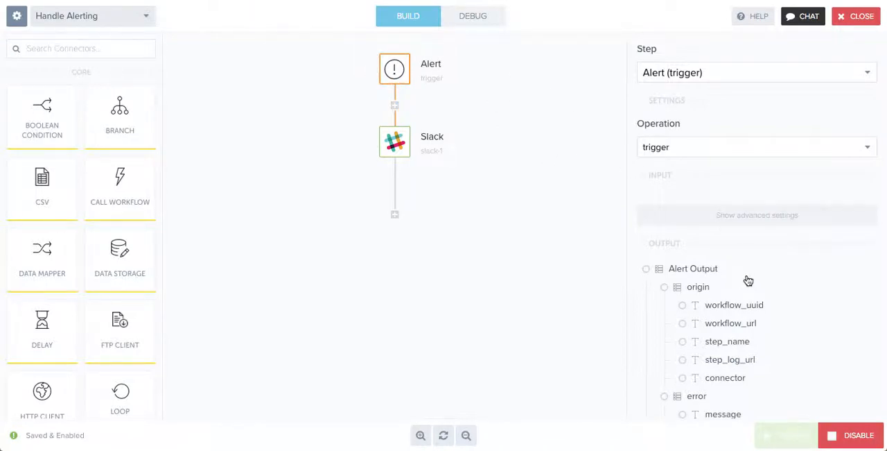
- Review the Slack step's message settings down to the Fields section
scroll(down, 3)
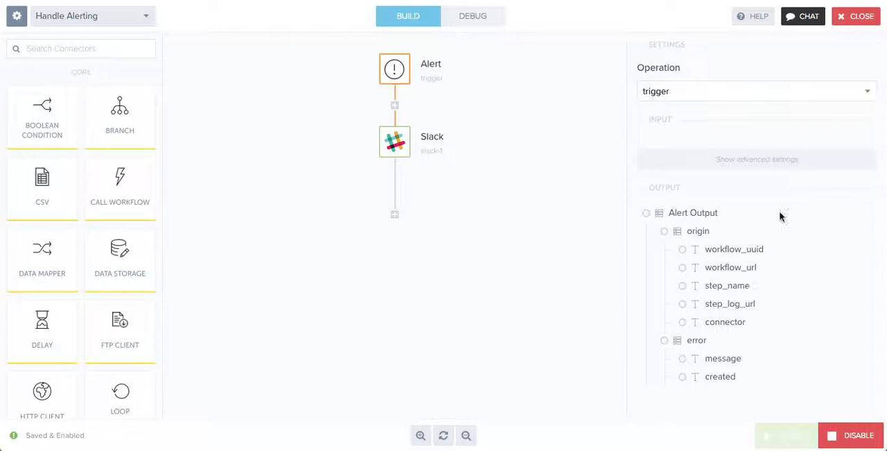
mouse_move(829, 289)
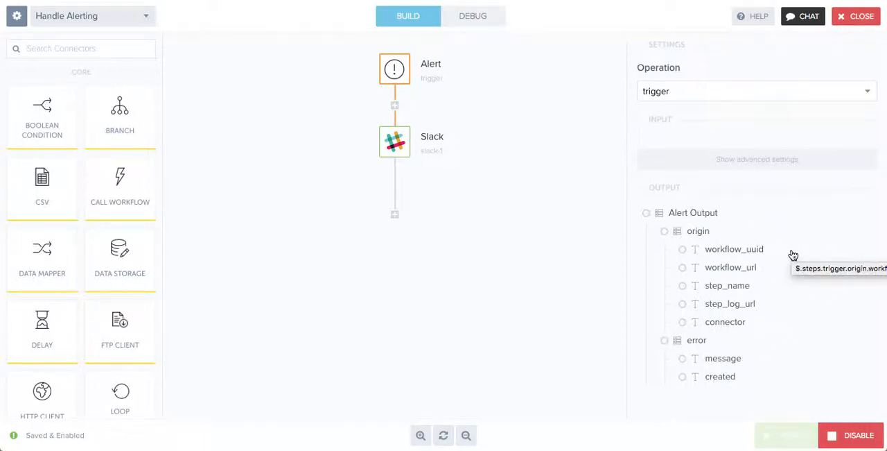
mouse_move(764, 272)
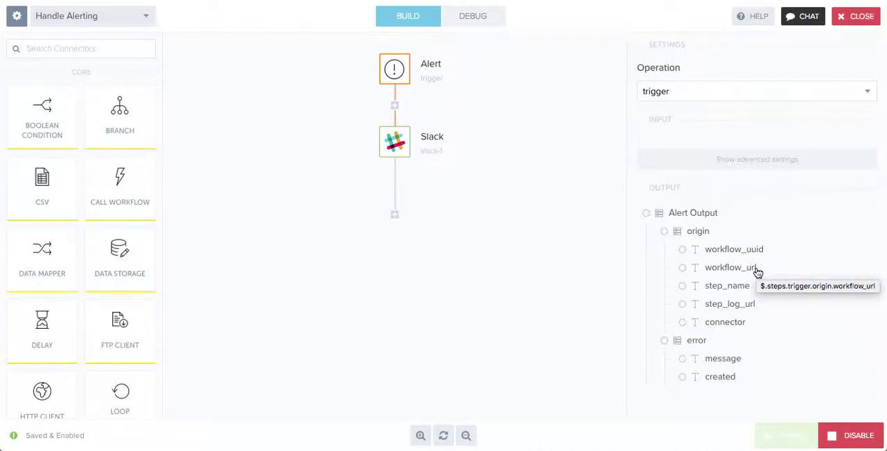
mouse_move(738, 291)
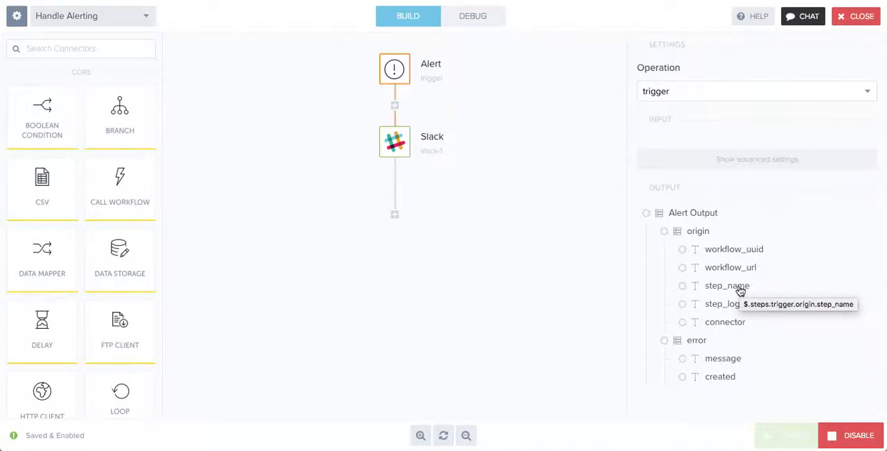
mouse_move(746, 305)
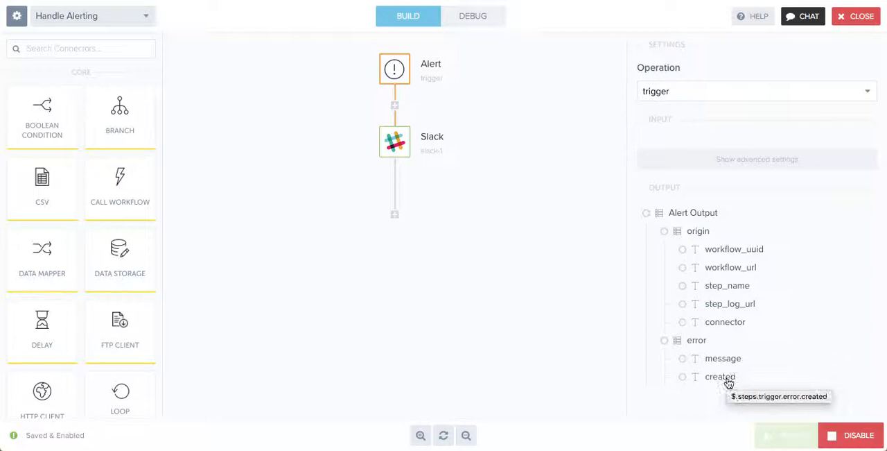
mouse_move(527, 218)
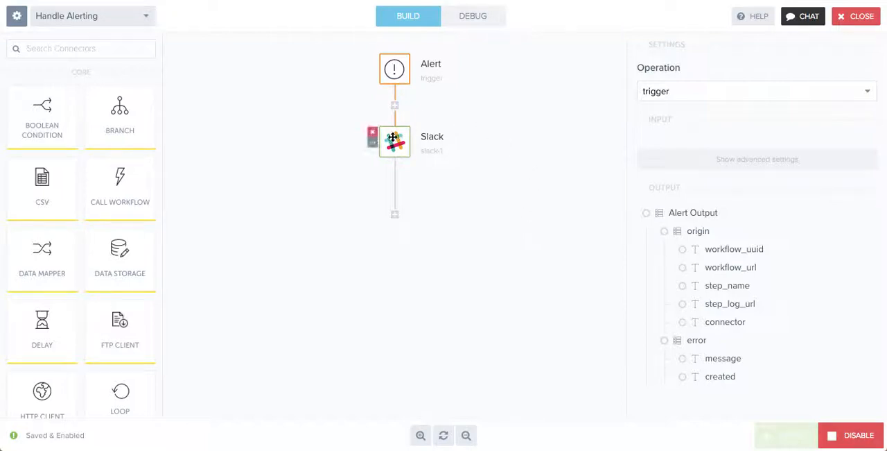
click(393, 141)
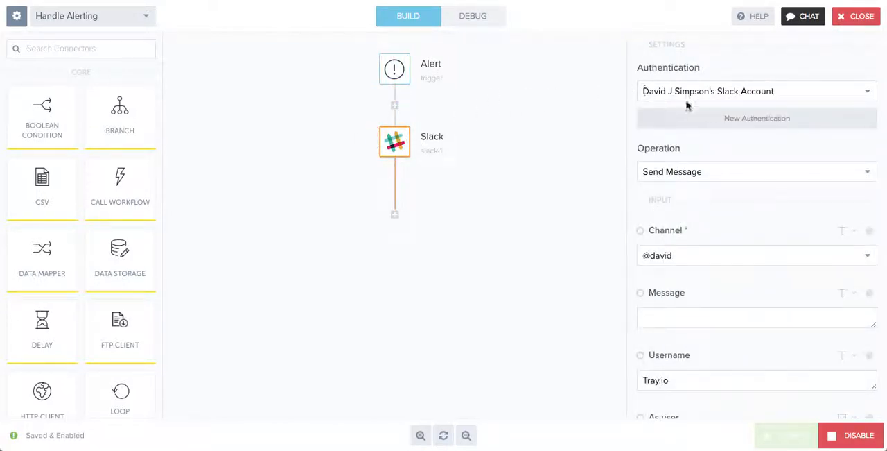
mouse_move(777, 208)
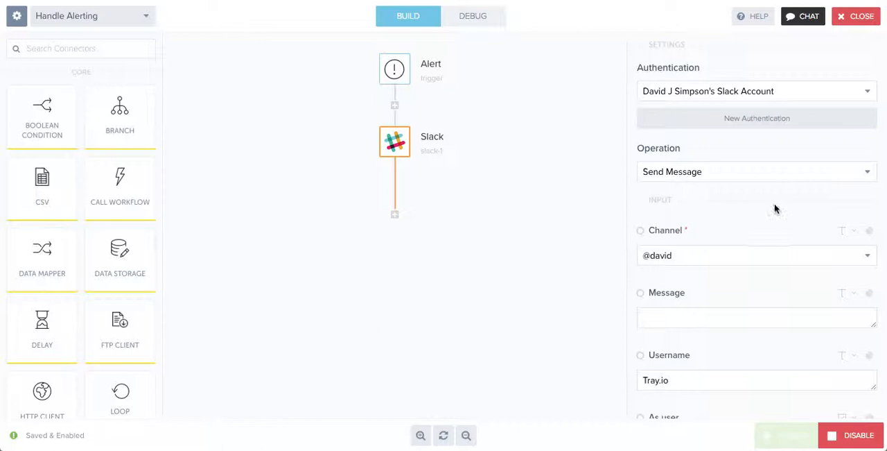
scroll(down, 3)
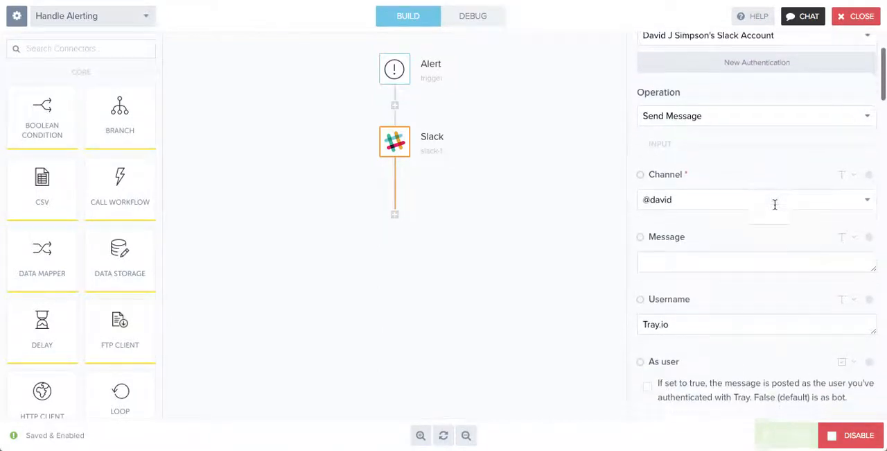
scroll(down, 3)
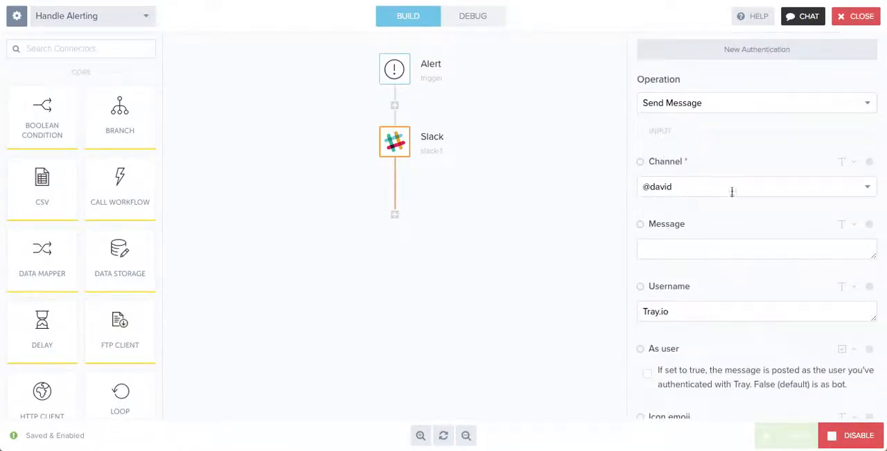
scroll(down, 3)
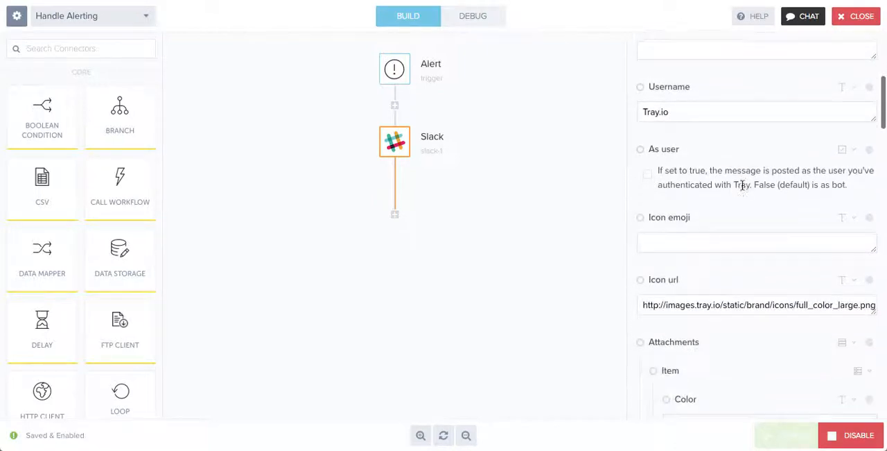
scroll(down, 3)
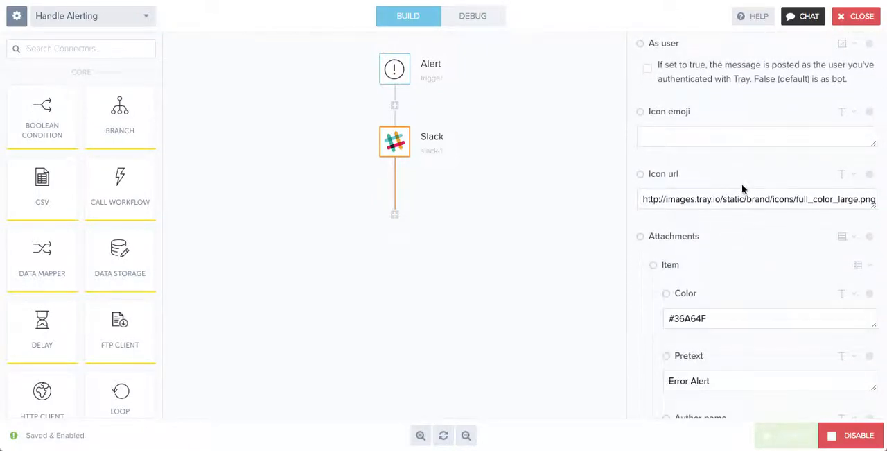
scroll(down, 3)
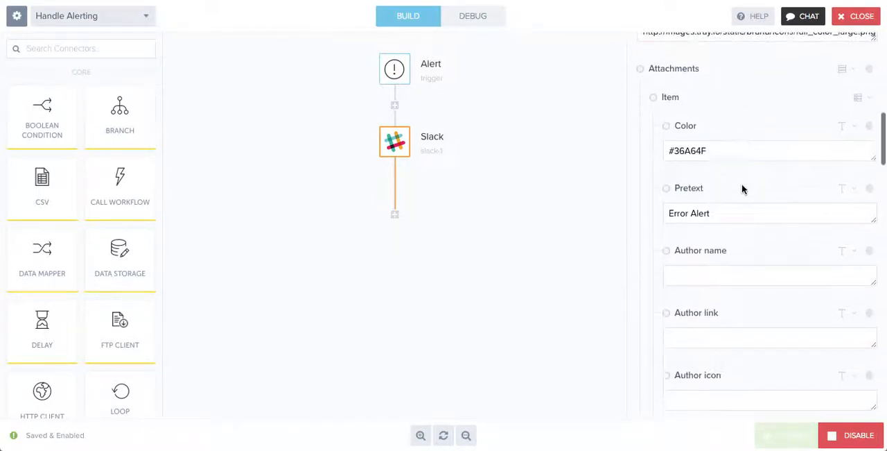
scroll(down, 3)
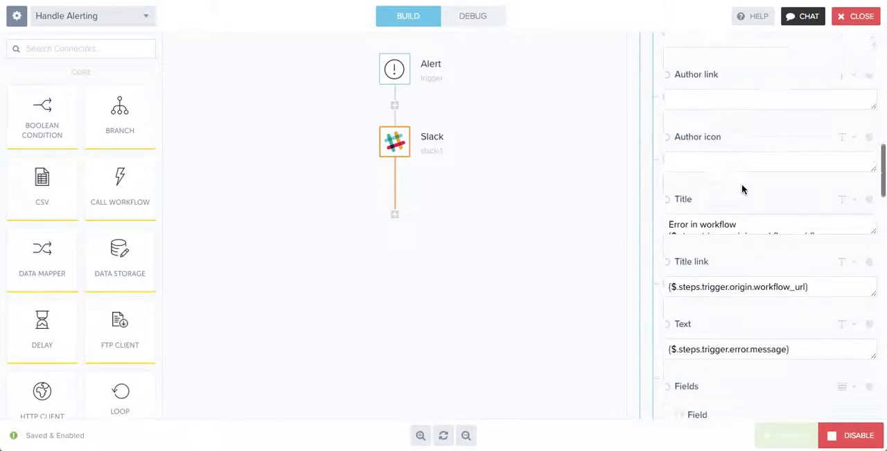
scroll(down, 3)
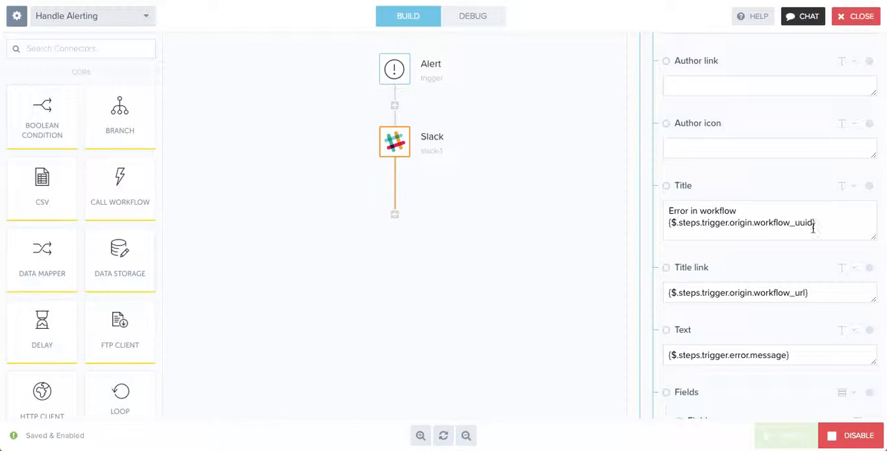
mouse_move(793, 316)
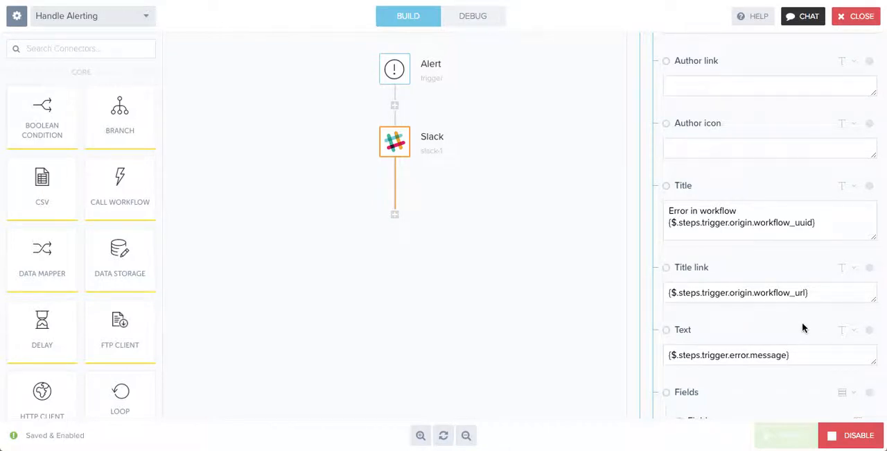
- Add a Logs: field with value $.steps.trigger.origin.step_log_url to the Slack alert
scroll(down, 3)
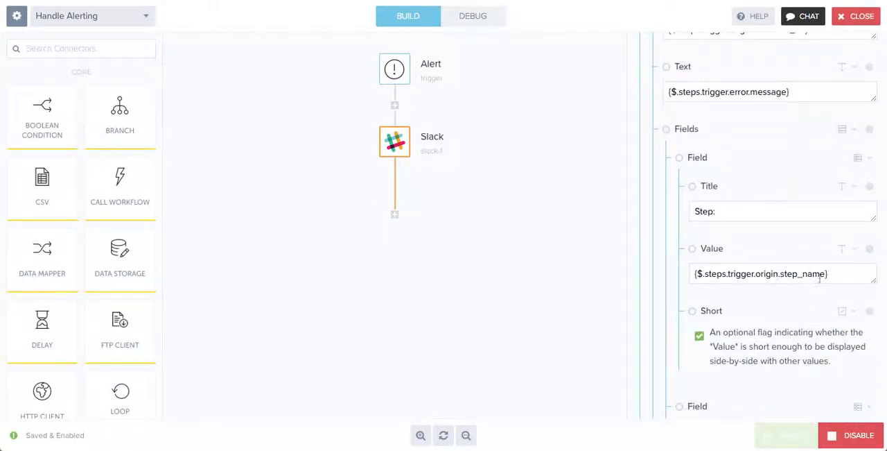
scroll(down, 3)
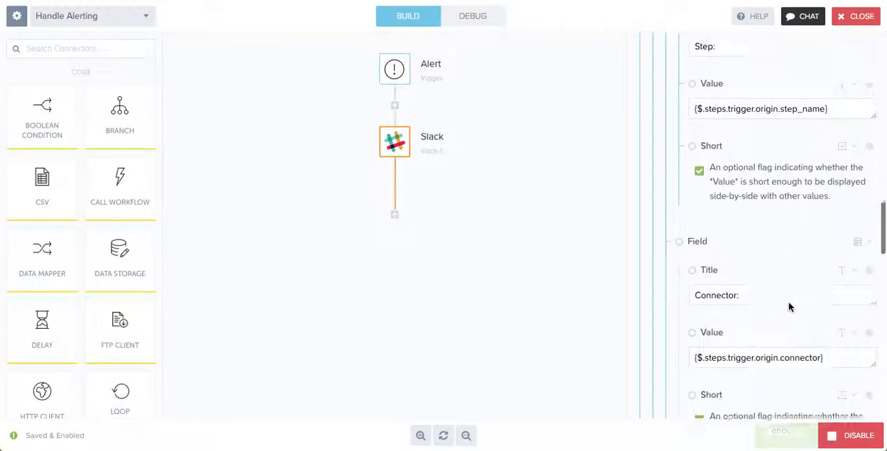
scroll(down, 3)
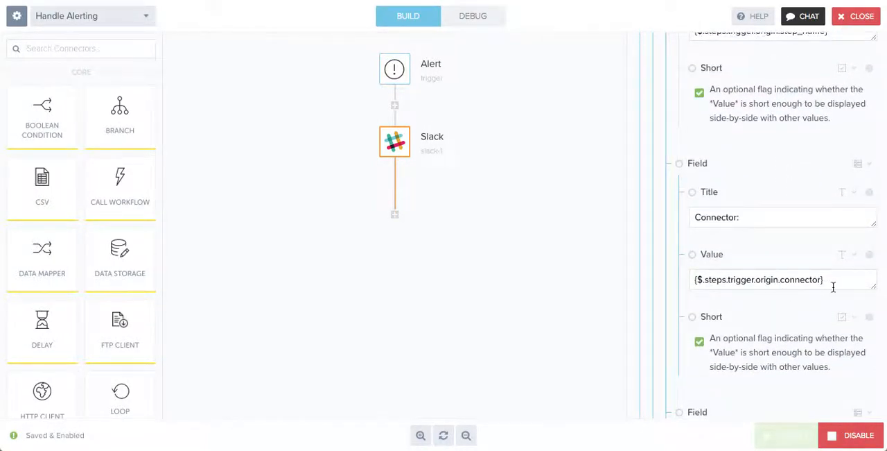
scroll(down, 3)
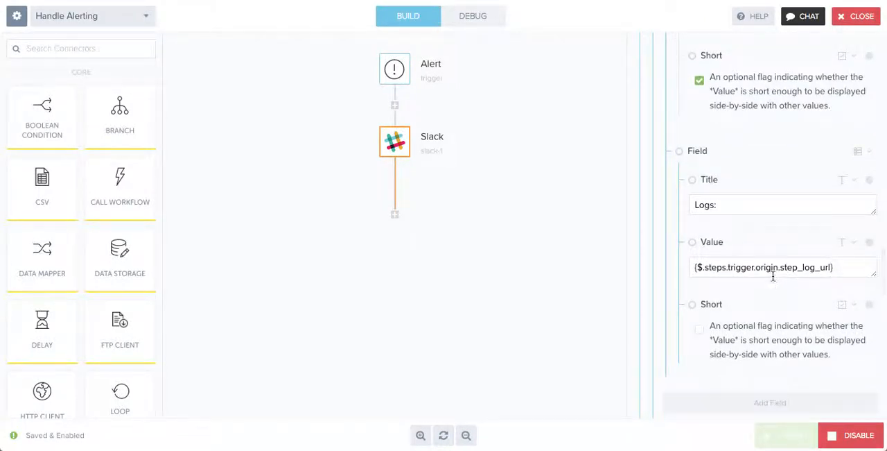
scroll(down, 3)
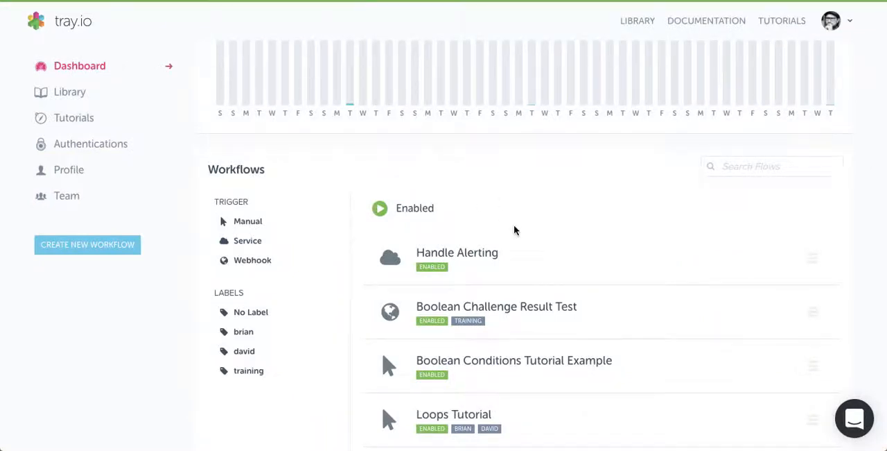
- Create a new workflow named 'Broken Workflow'
click(87, 244)
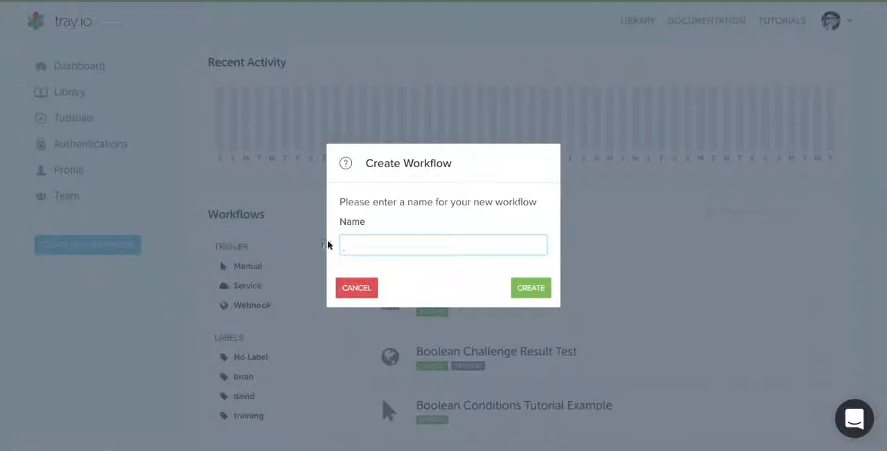
text(Broken)
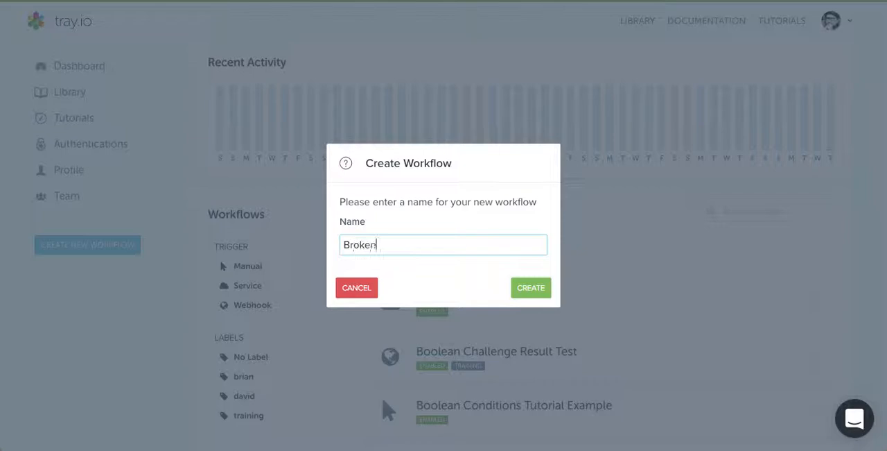
text(Workflow)
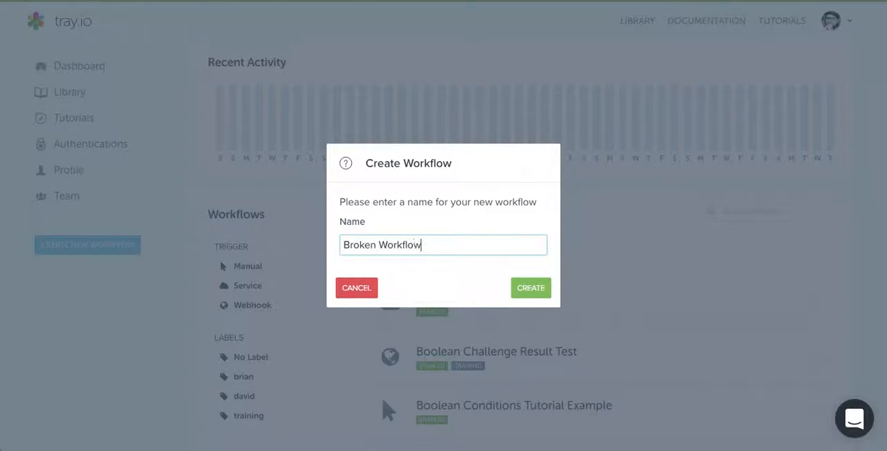
click(530, 288)
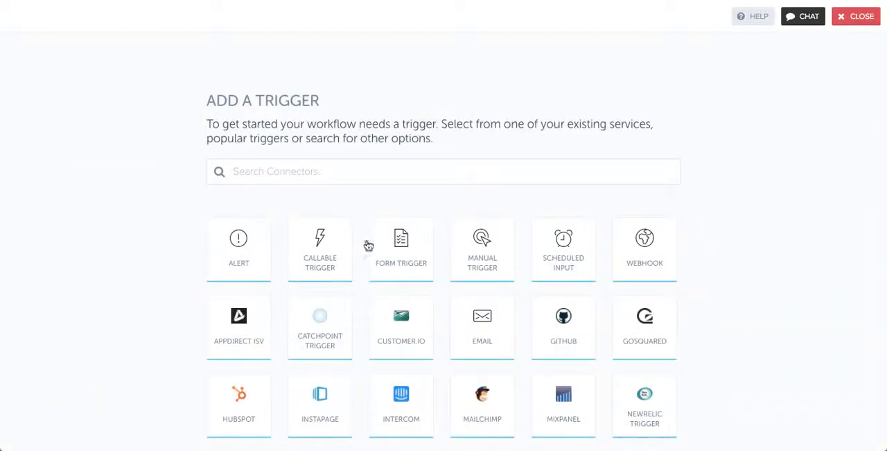
- Start with a Manual Trigger and add a Text Helpers step after it
click(482, 249)
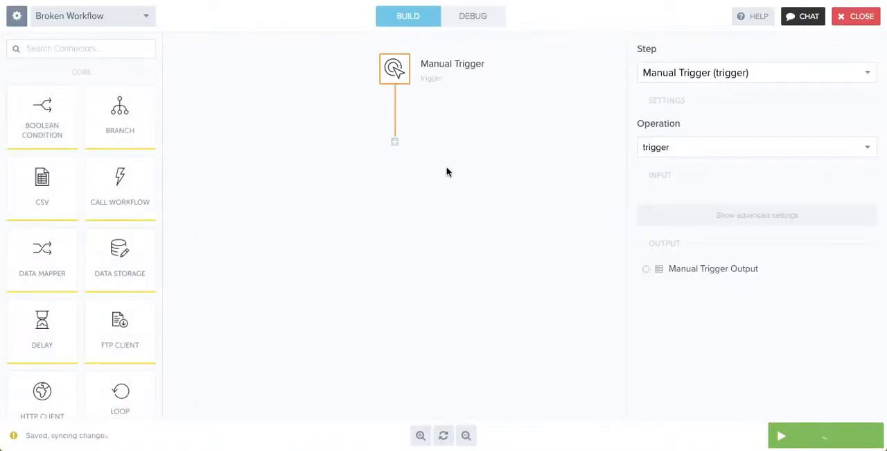
scroll(down, 3)
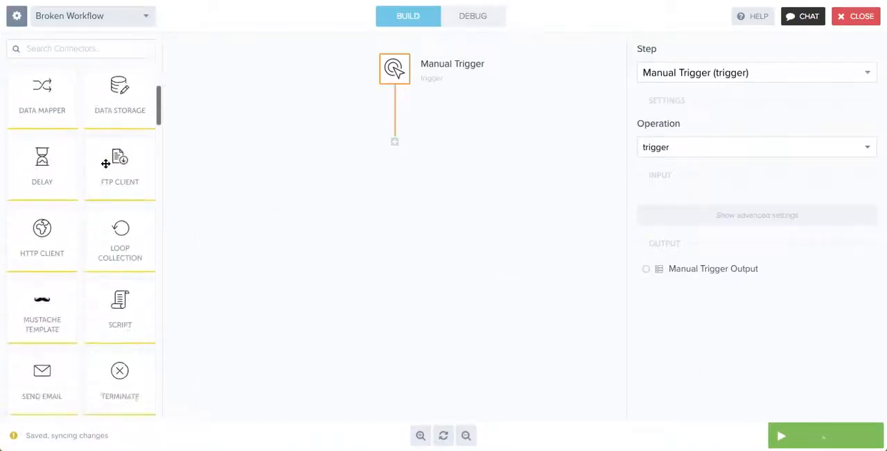
scroll(down, 3)
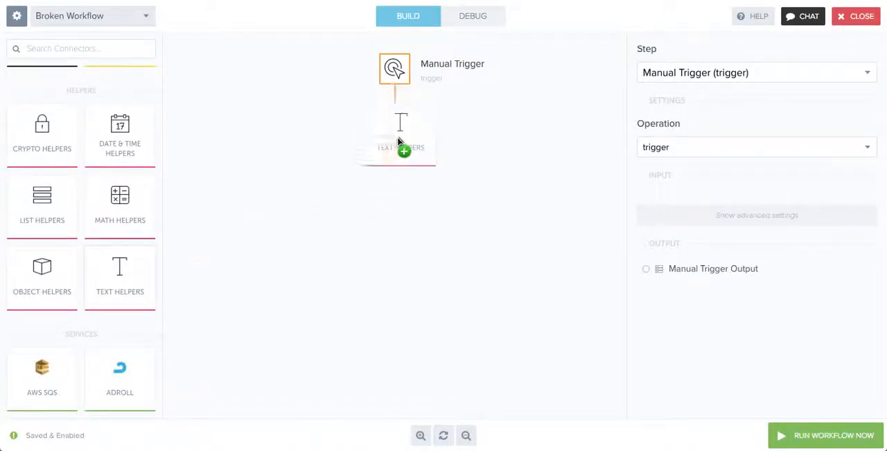
click(399, 139)
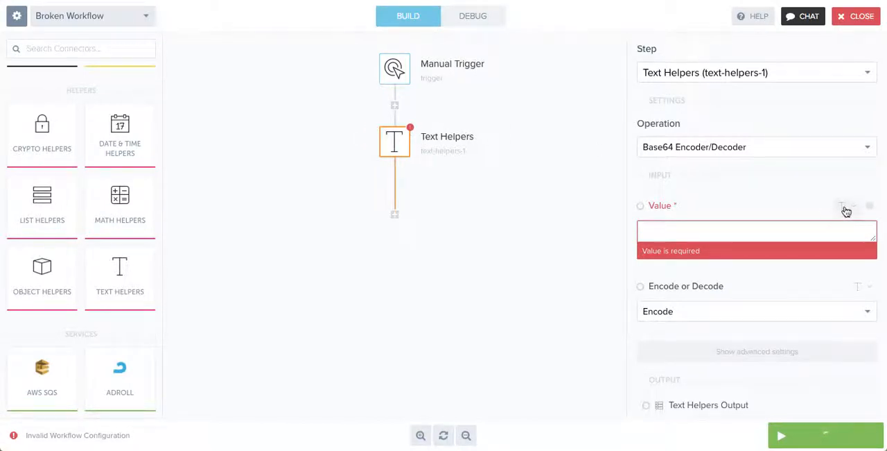
- Set the Text Helpers Value to the jsonpath $.steps.thisisnotarealstep
click(757, 231)
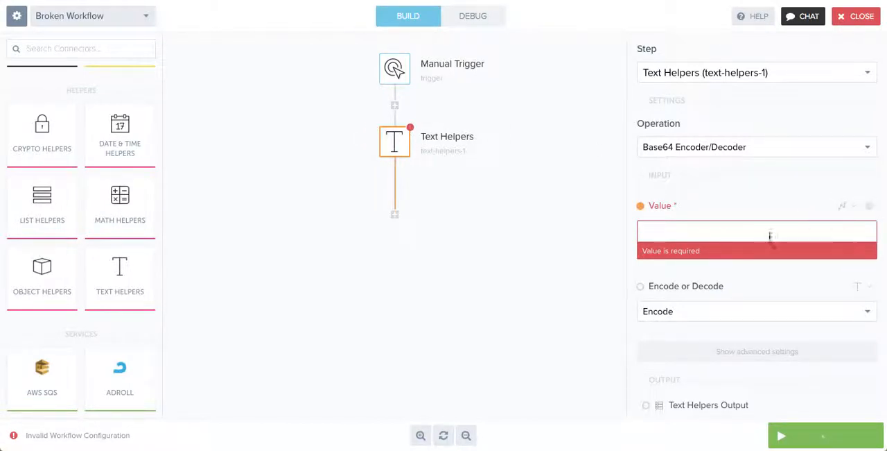
click(757, 232)
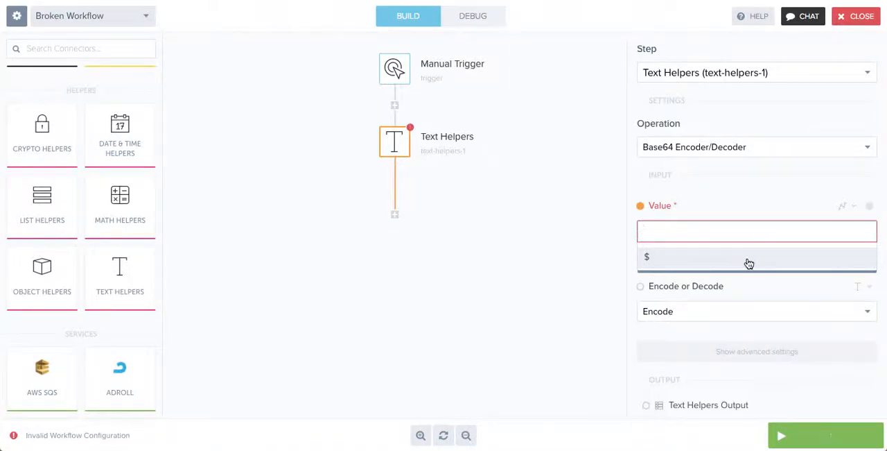
text($.steps.)
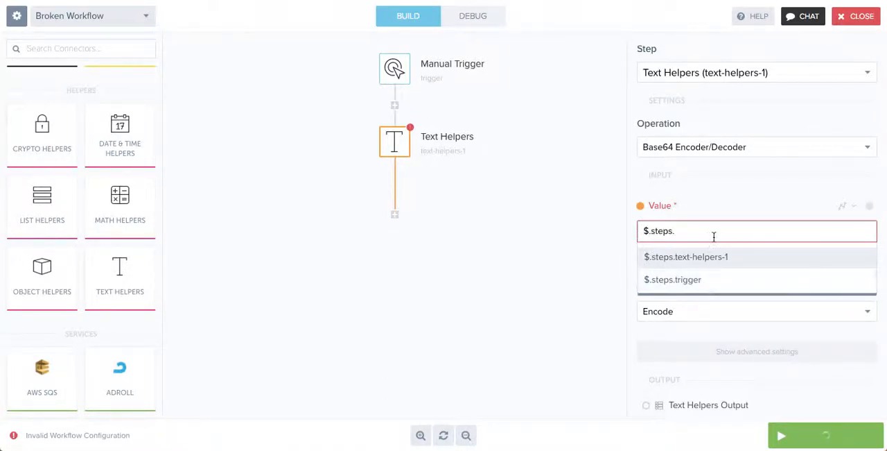
text(thisisnotarealstep)
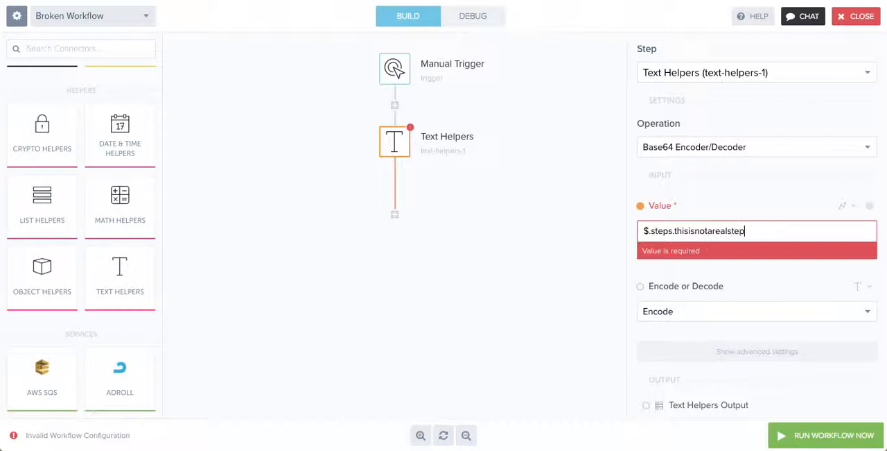
click(574, 265)
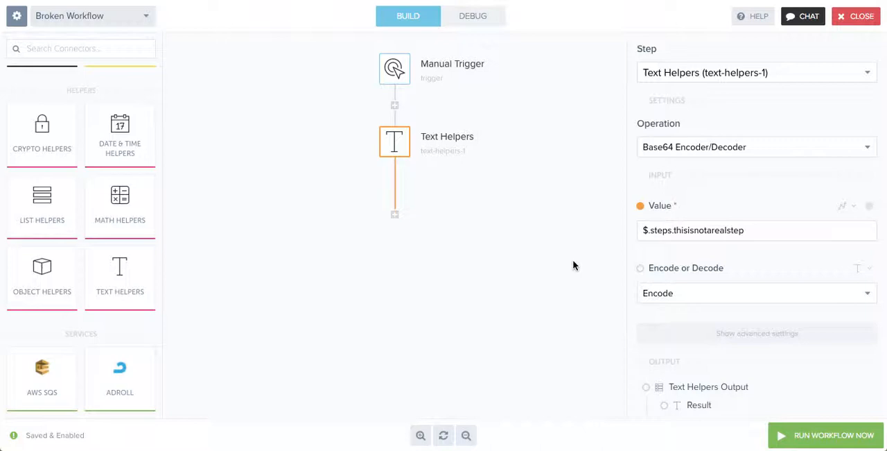
mouse_move(518, 183)
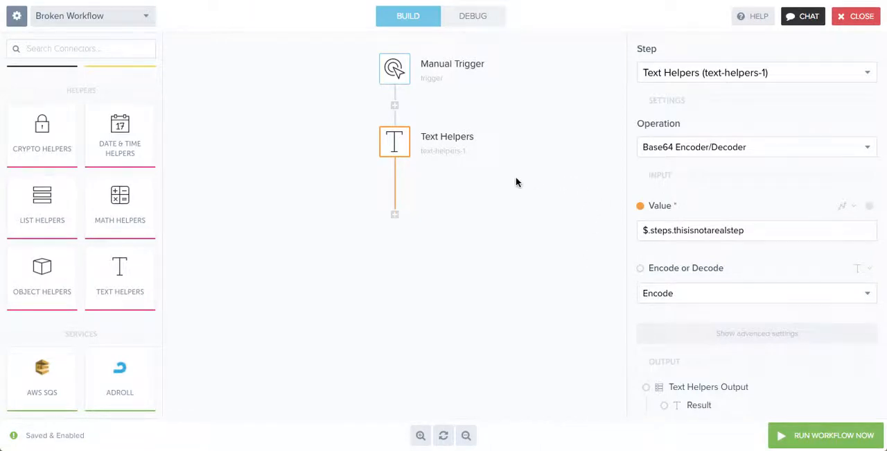
mouse_move(402, 213)
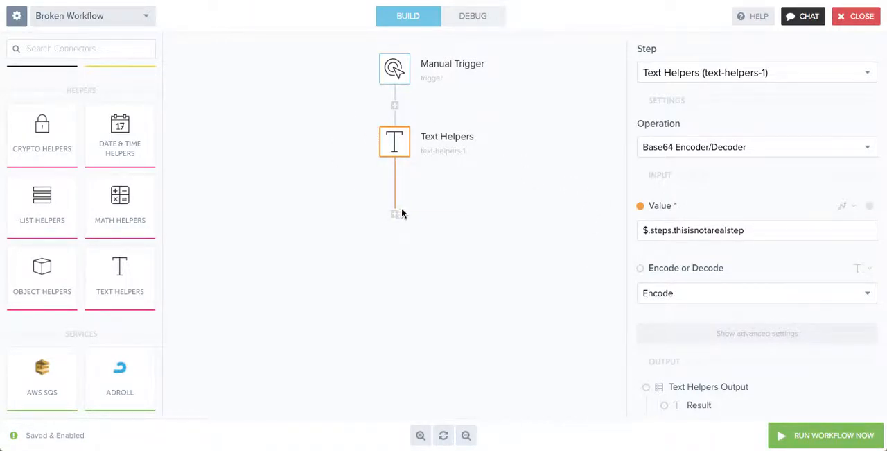
mouse_move(460, 213)
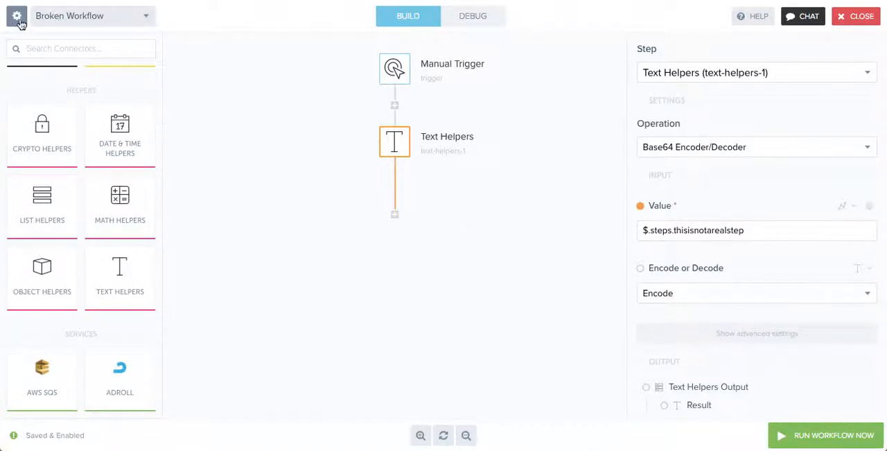
- In Workflow Settings, choose Handle Alerting as the alerting workflow and save
click(14, 15)
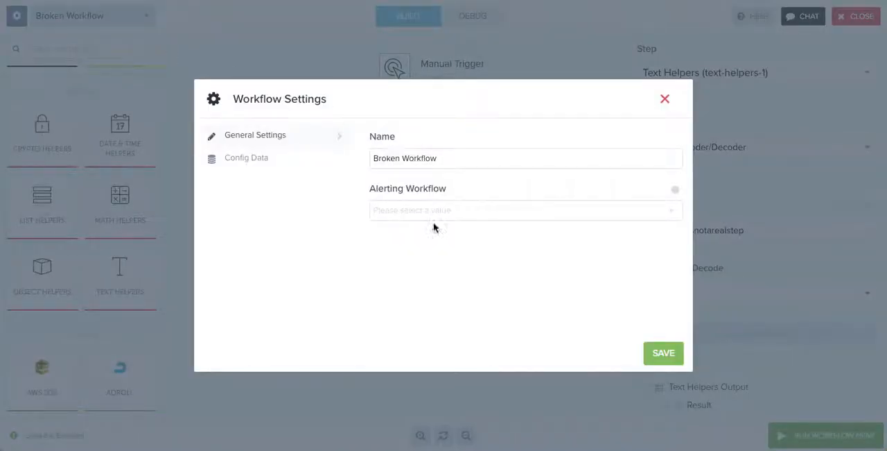
click(526, 211)
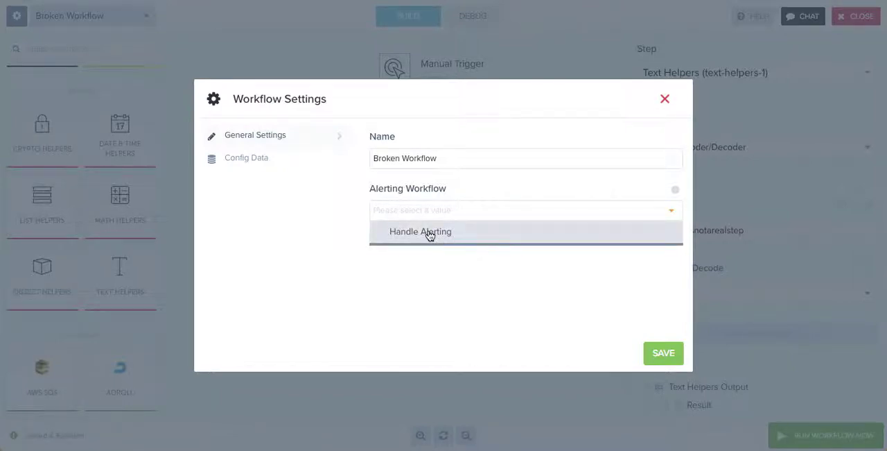
click(422, 231)
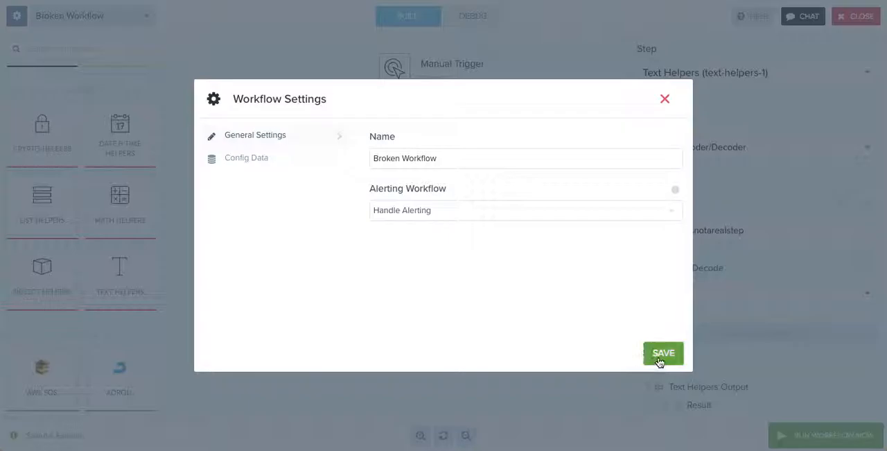
click(663, 352)
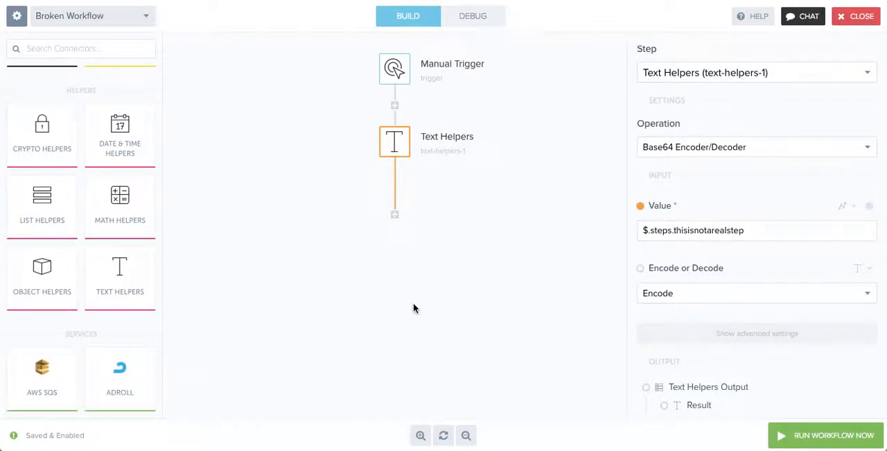
mouse_move(801, 433)
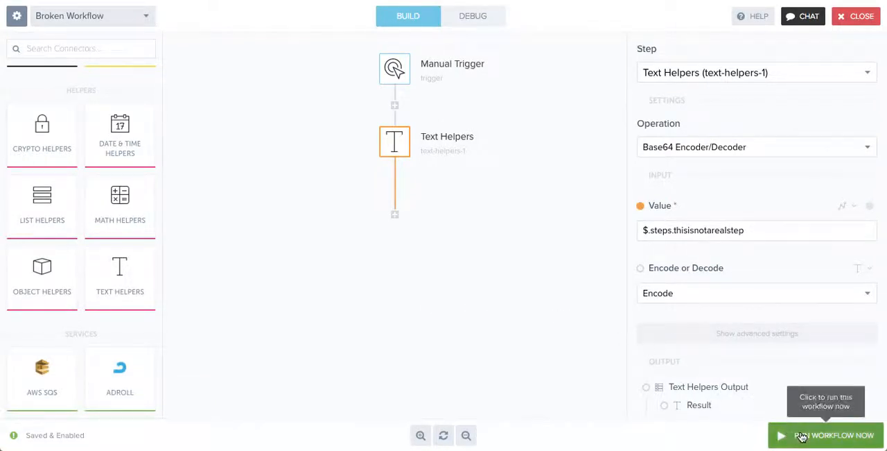
- Run Broken Workflow once and switch to the Debug view of its runs
click(825, 435)
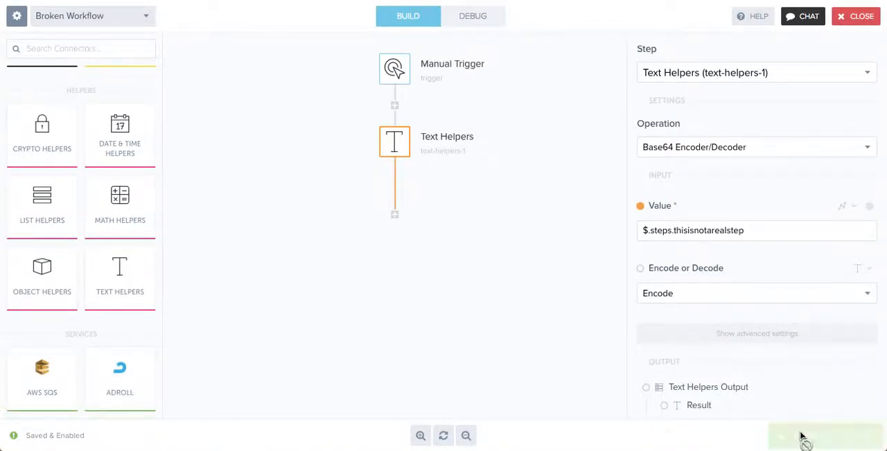
click(796, 435)
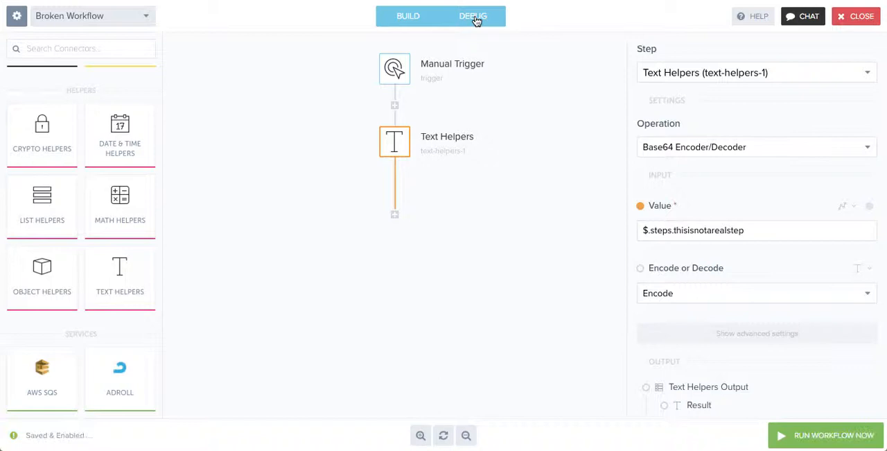
click(472, 17)
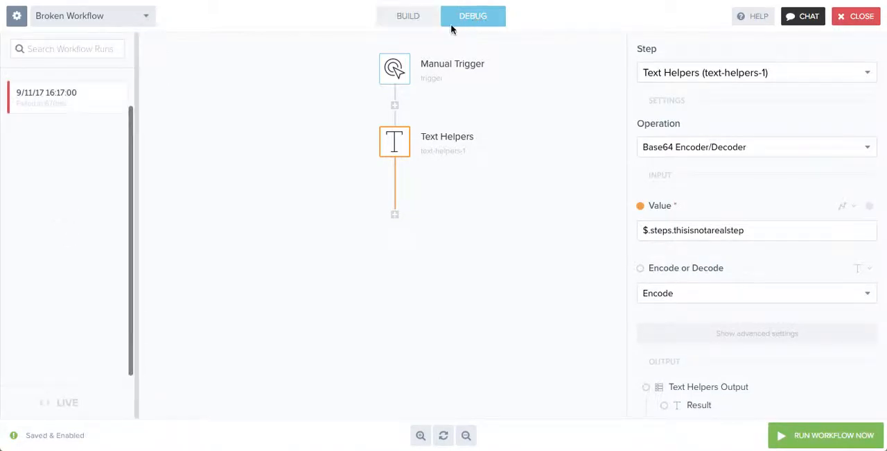
- Inspect the failed run's Text Helpers step, then switch to Handle Alerting
click(62, 97)
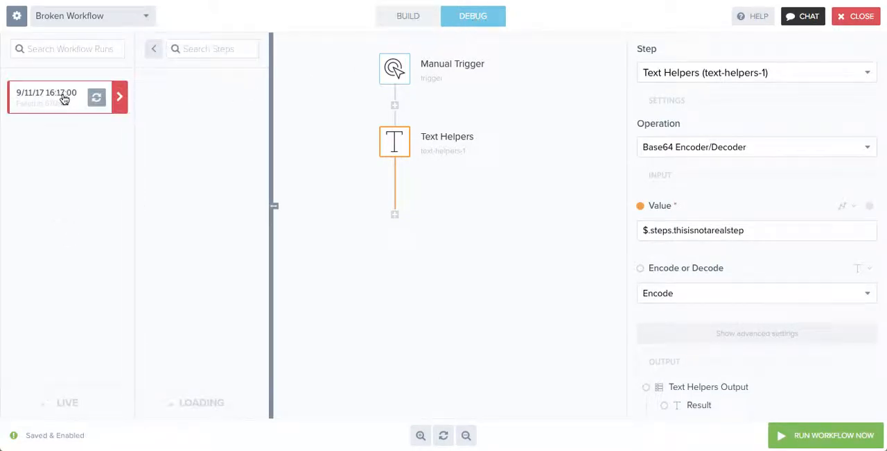
click(62, 96)
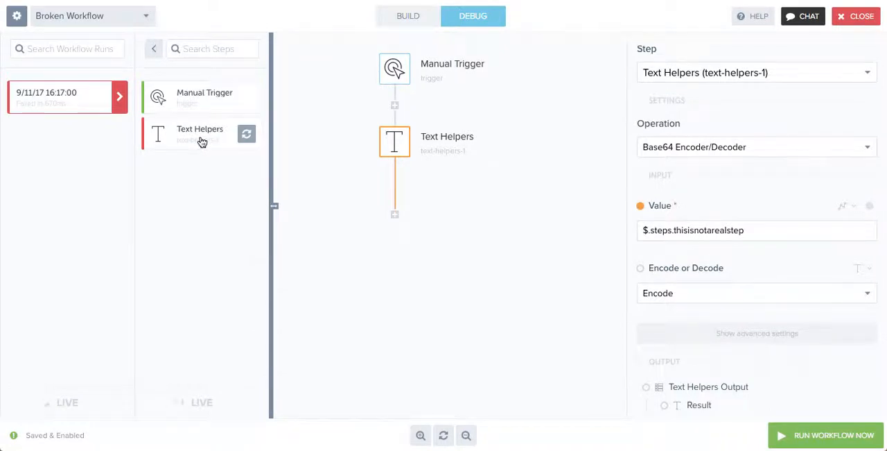
click(405, 15)
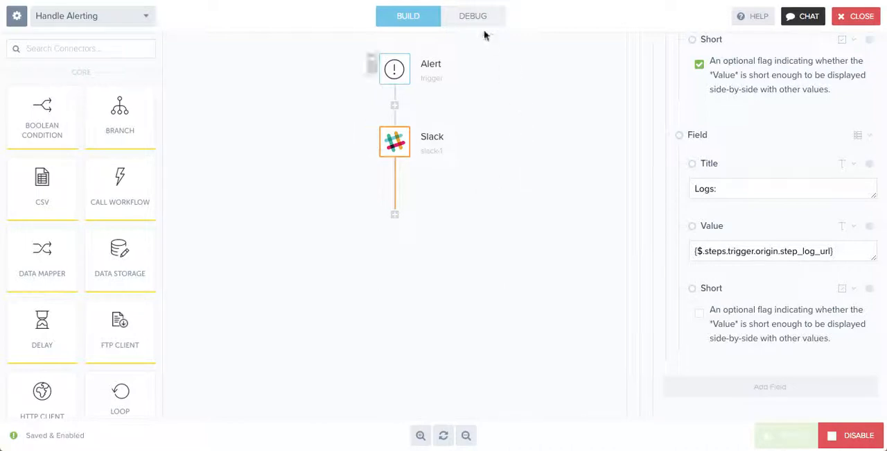
- In Debug, view the Alert step's input and output for the 16:17:01 run
click(471, 16)
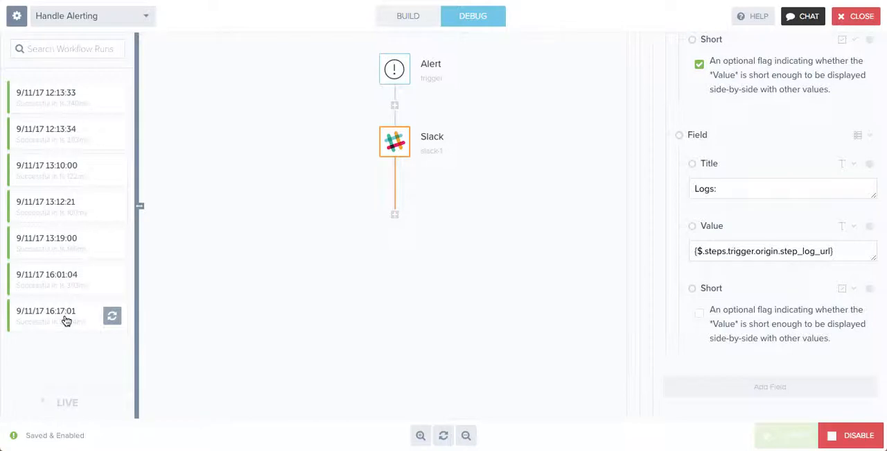
click(66, 315)
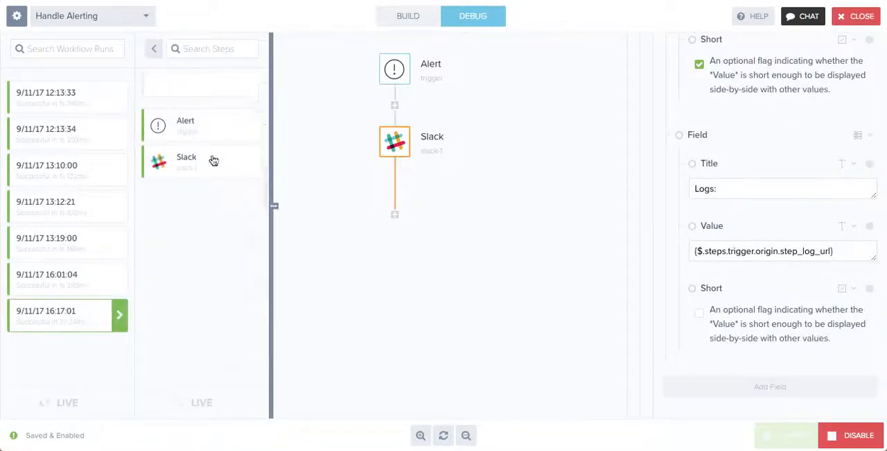
click(191, 124)
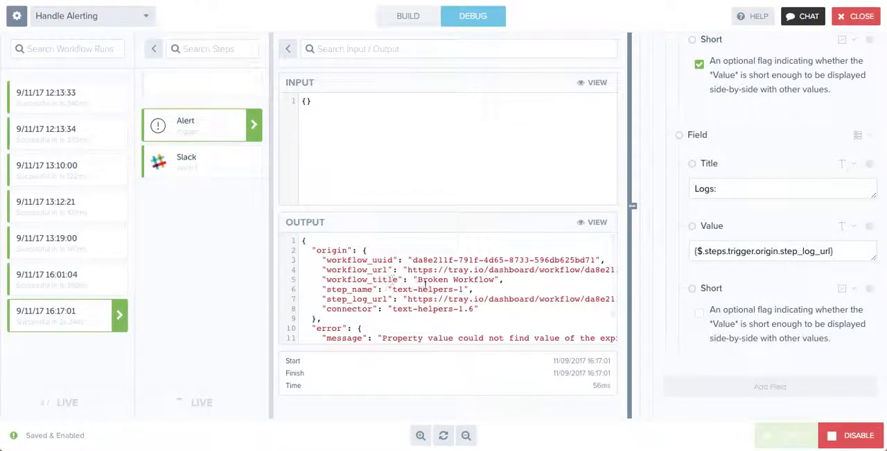
scroll(down, 3)
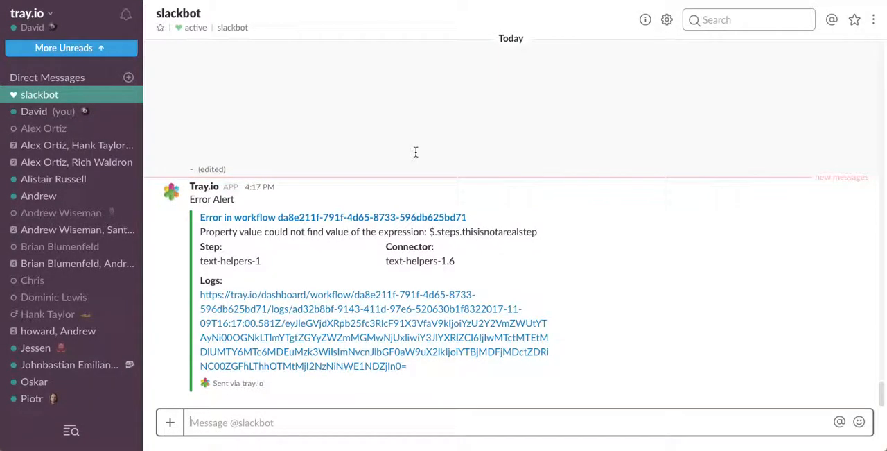
mouse_move(507, 216)
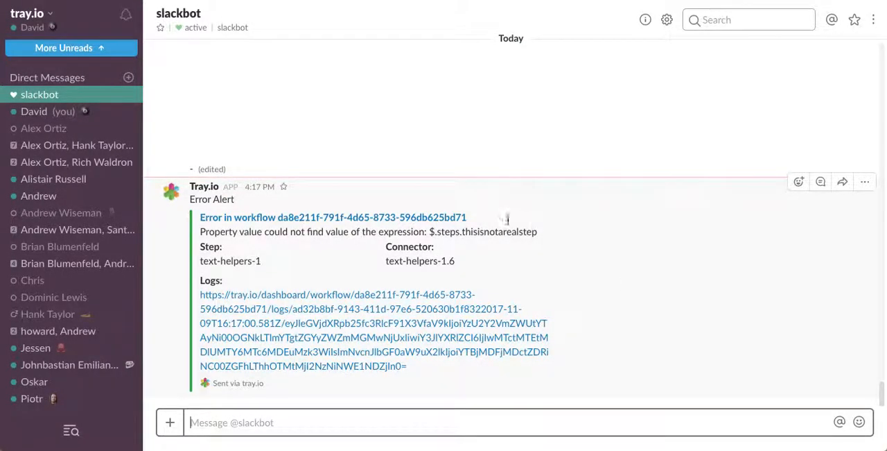
mouse_move(372, 239)
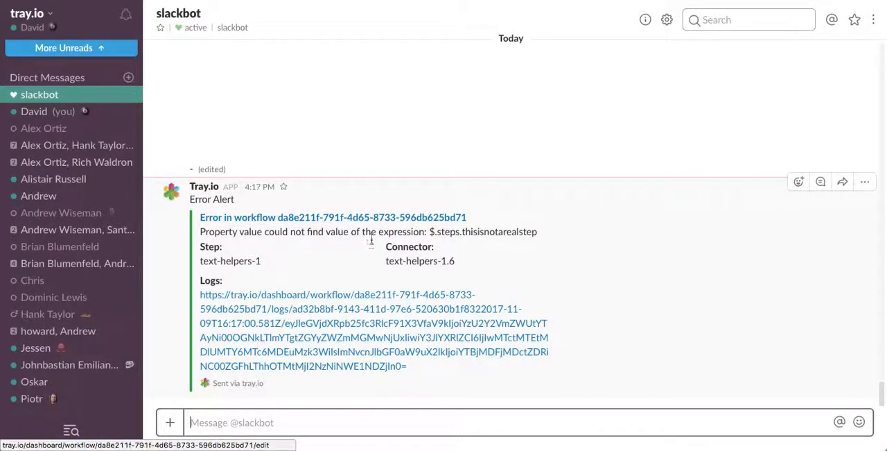
mouse_move(526, 239)
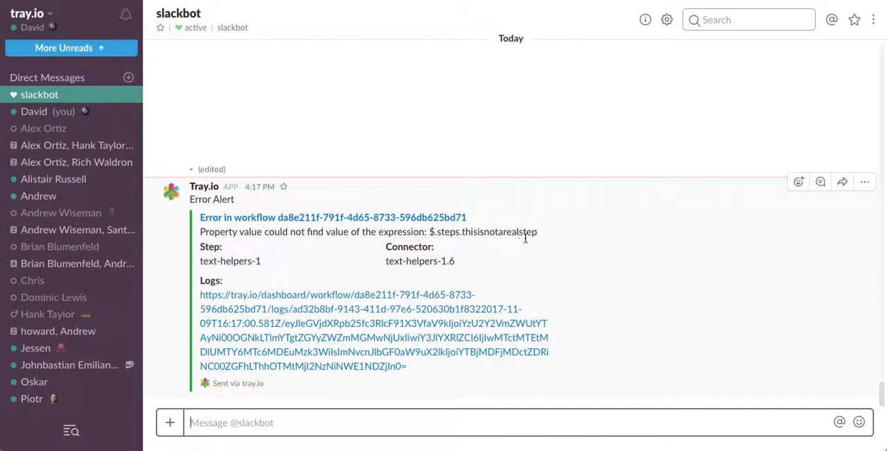
mouse_move(430, 260)
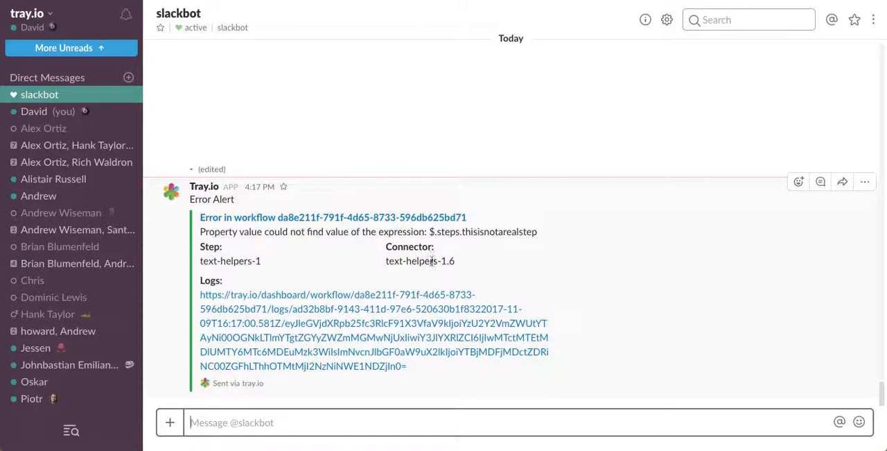
mouse_move(387, 341)
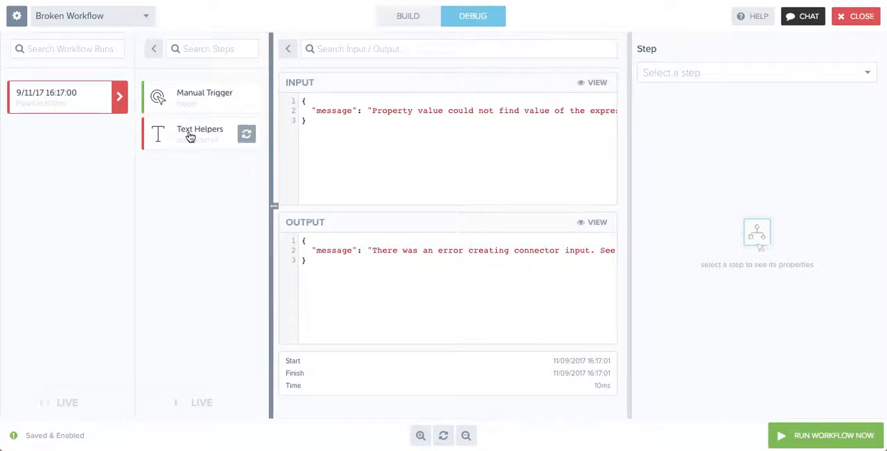
- Read the Text Helpers step's full input error naming $.steps.thisisnotarealstep
click(199, 134)
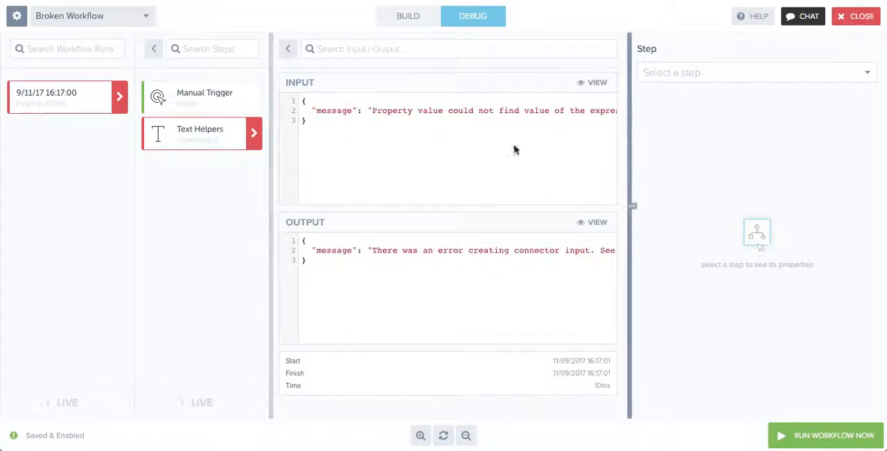
click(592, 82)
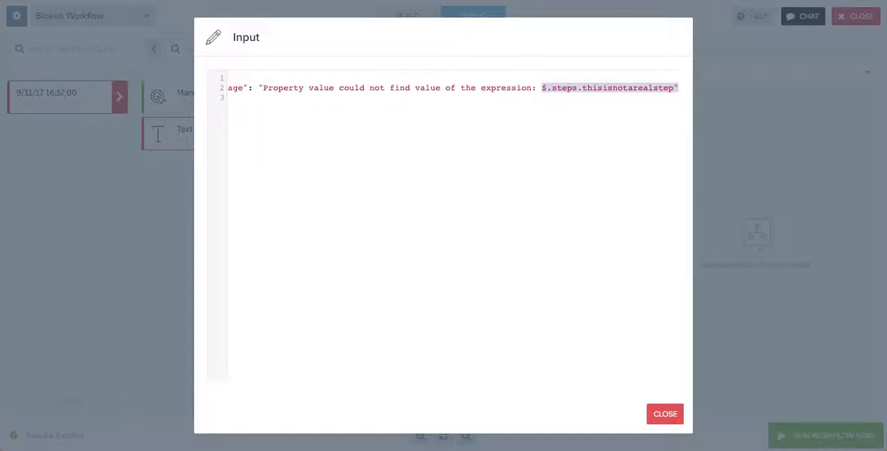
click(666, 413)
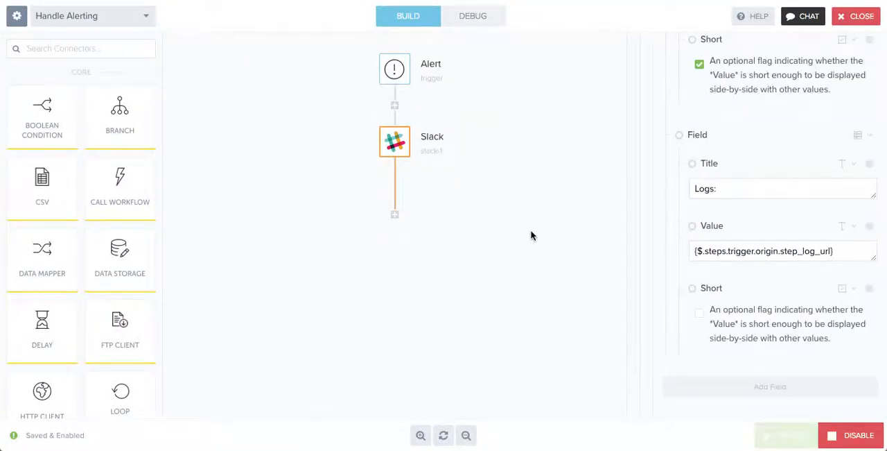
mouse_move(535, 219)
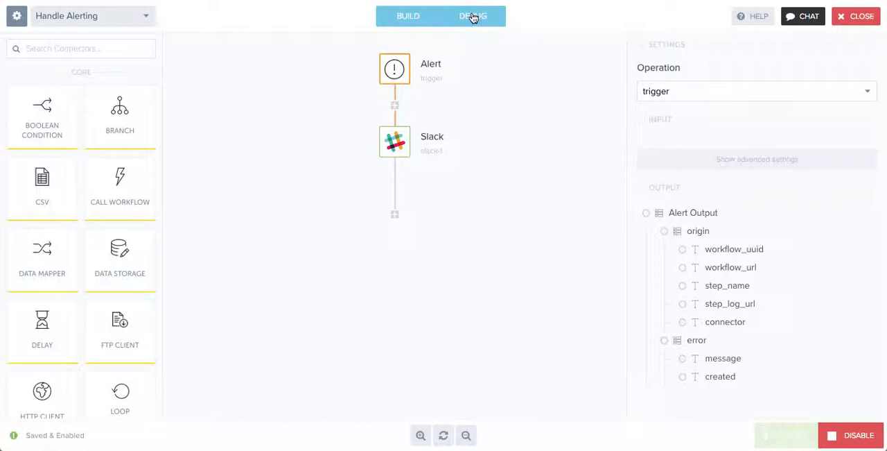
- Show the Alert trigger's properties with its origin and error message output fields
click(405, 15)
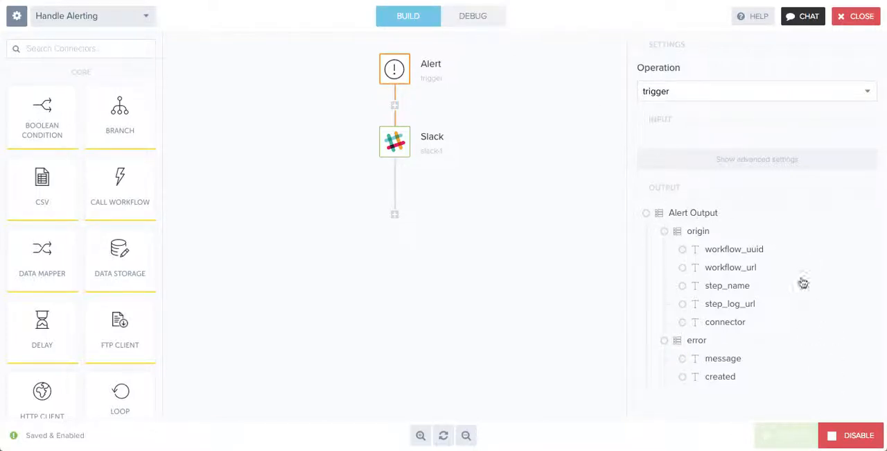
mouse_move(633, 287)
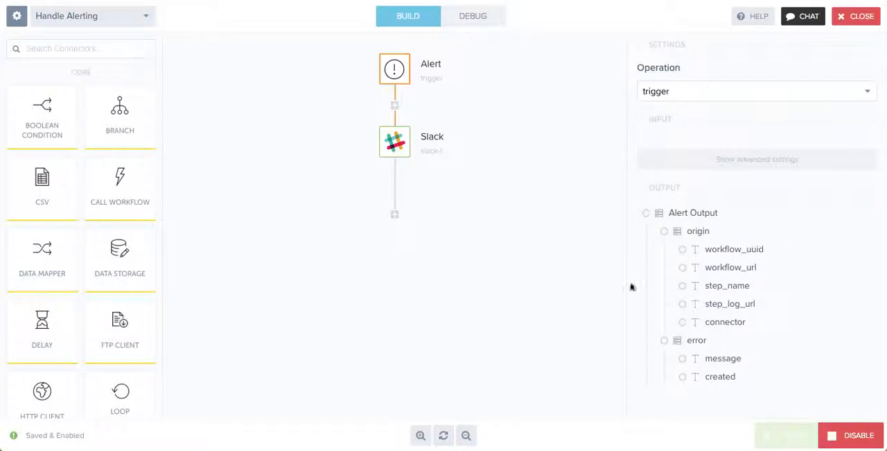
mouse_move(524, 291)
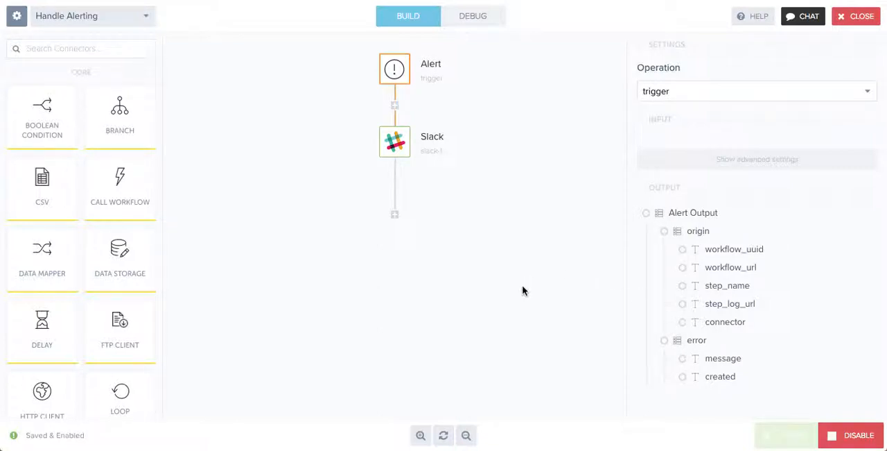